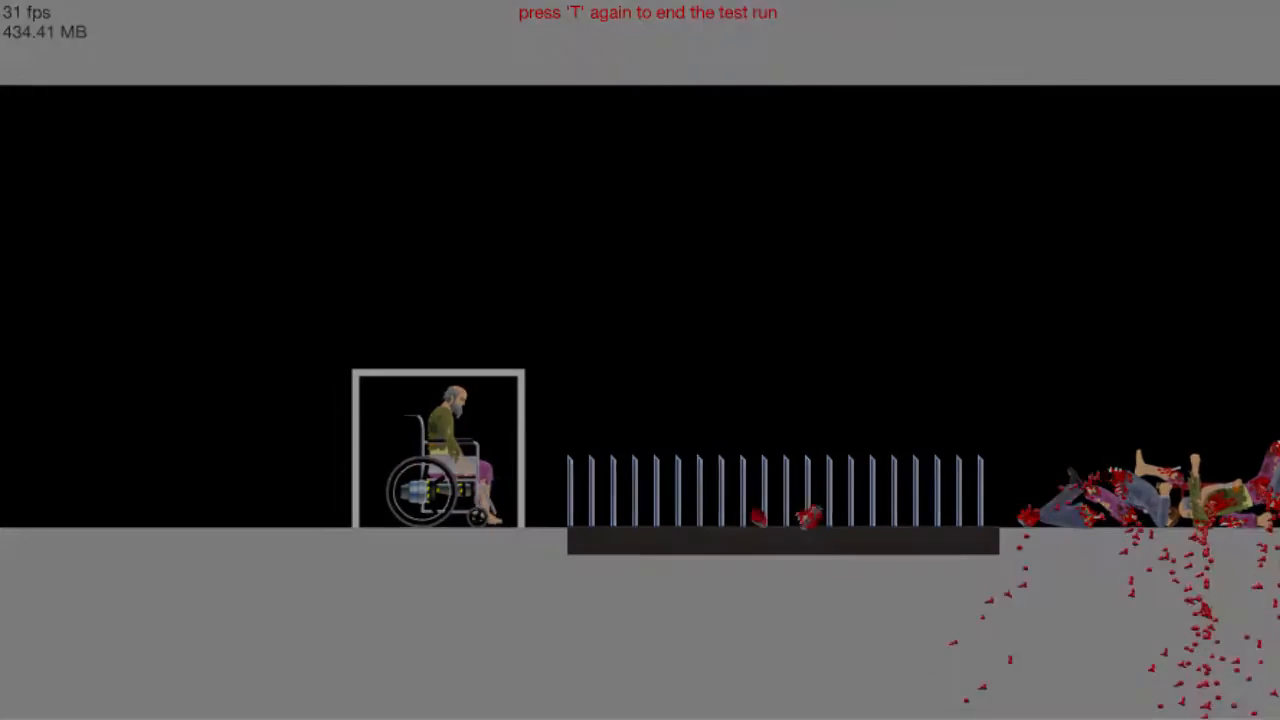
End the current test run and start a fresh test of the level
key(t)
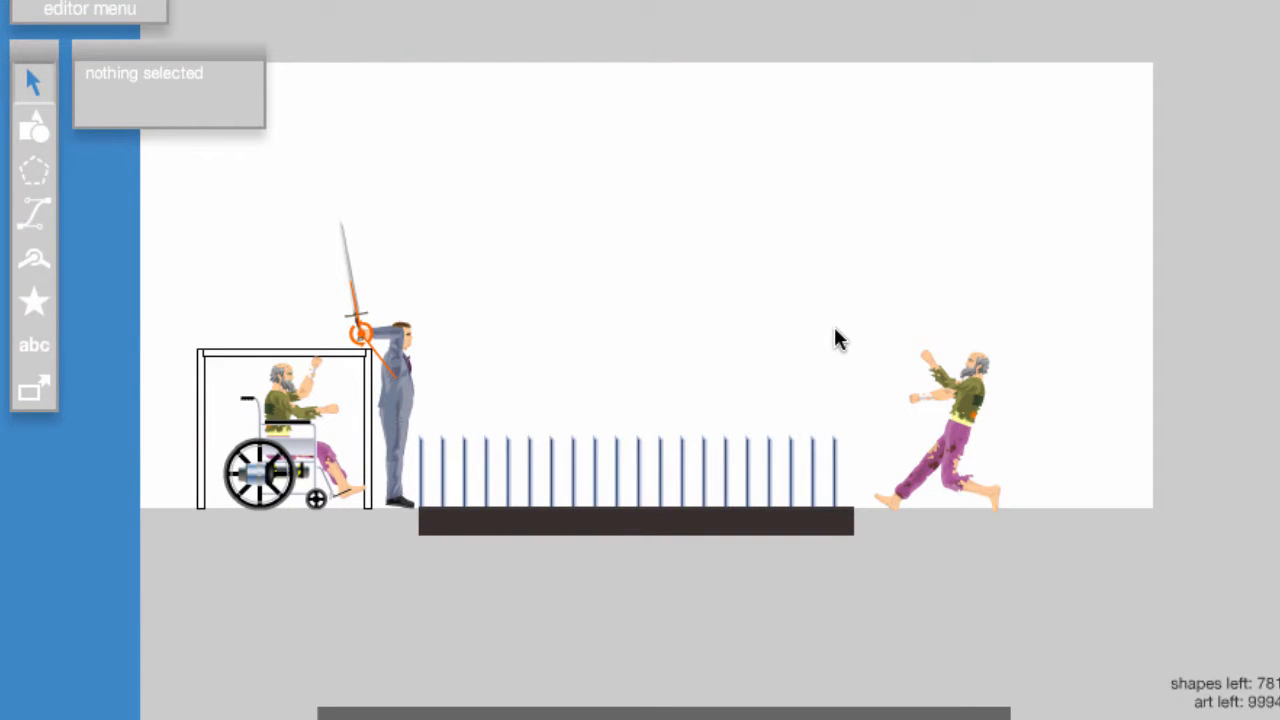
mouse_move(818, 340)
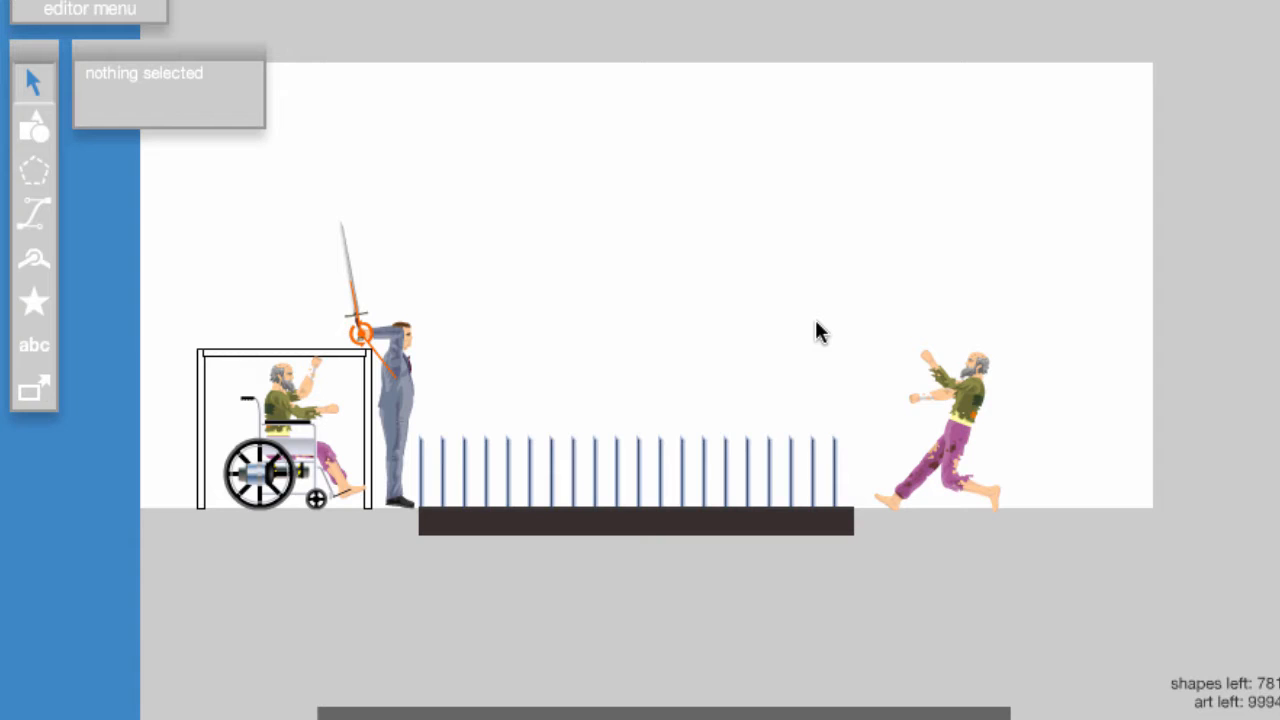
mouse_move(806, 332)
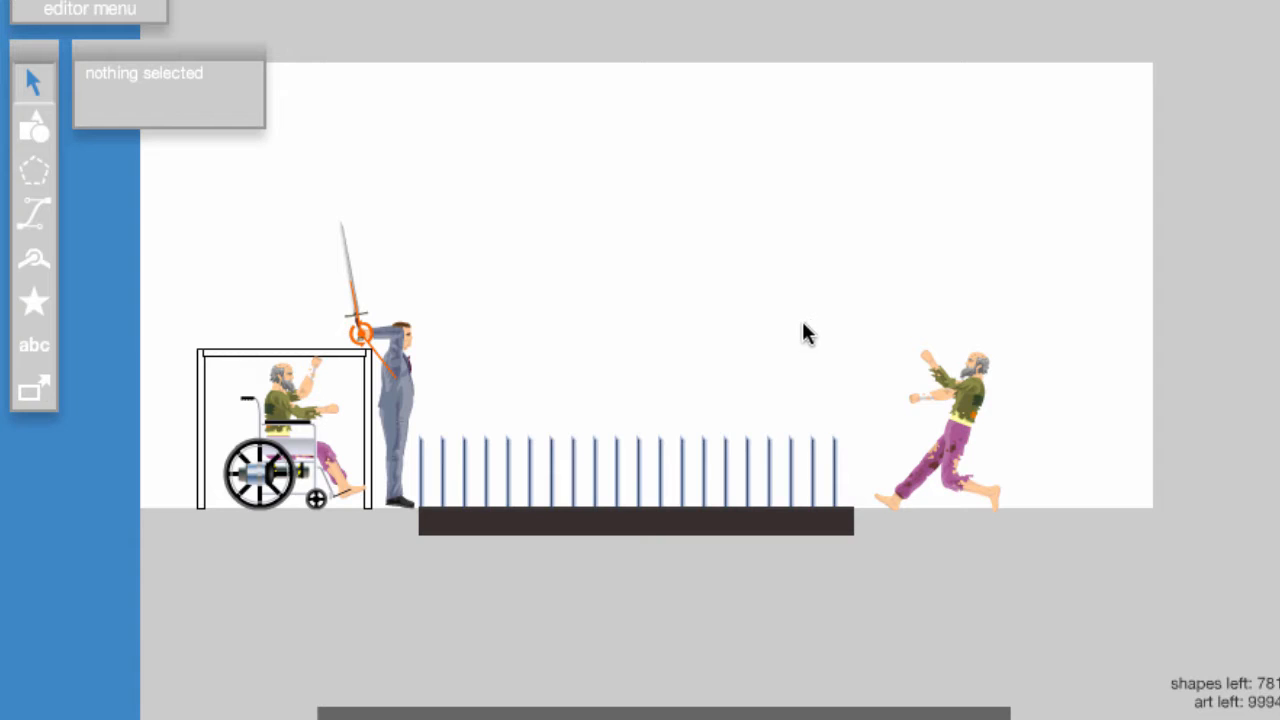
key(t)
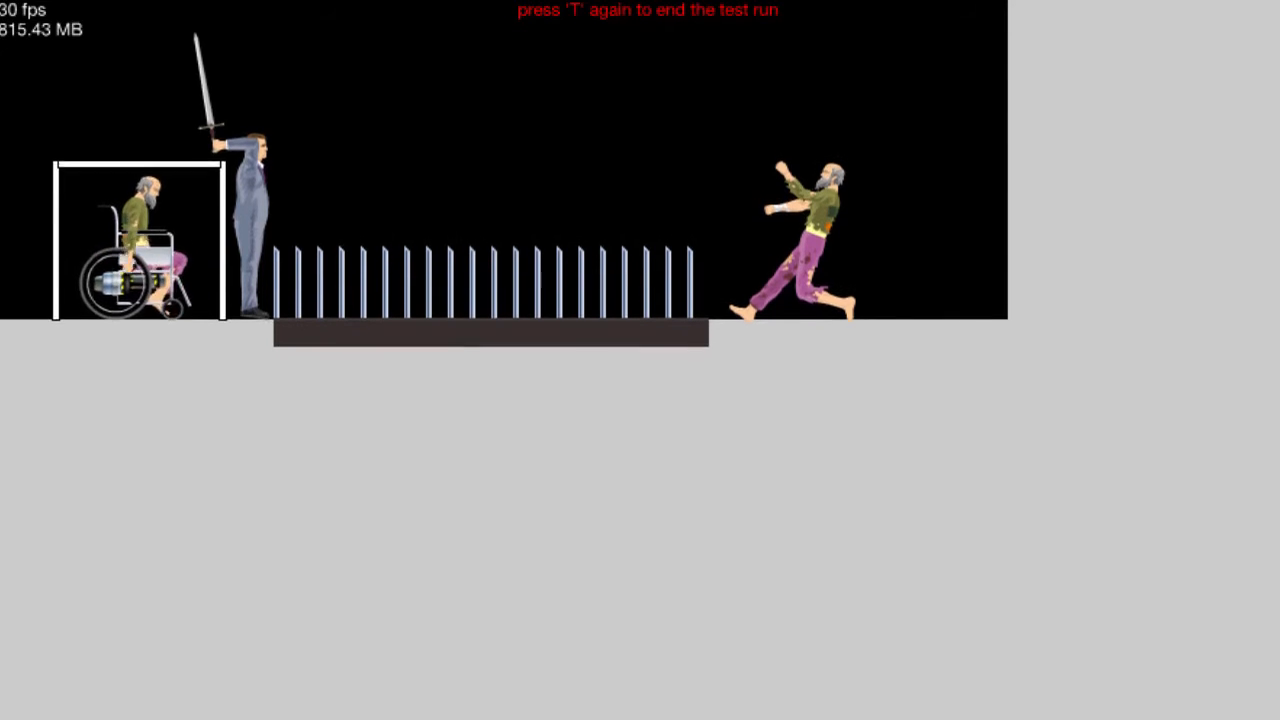
Stop testing and select the trigger over the wheelchair cage to show its properties
key(t)
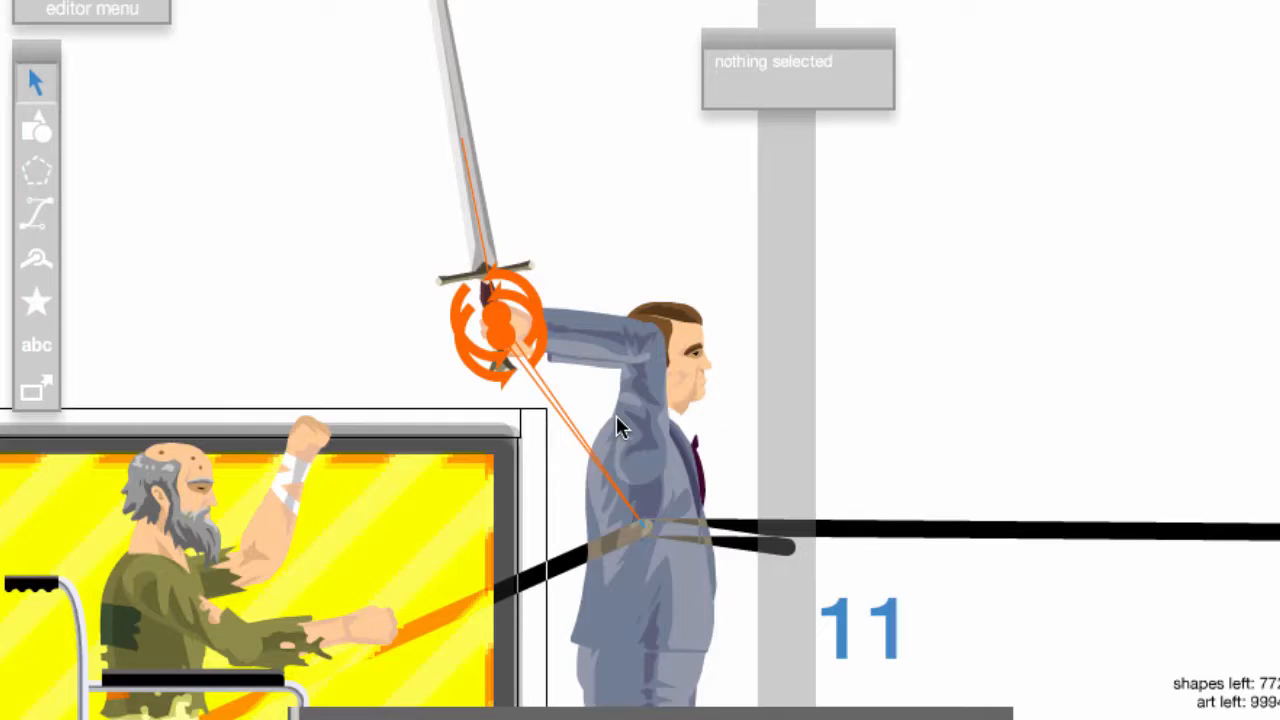
click(490, 320)
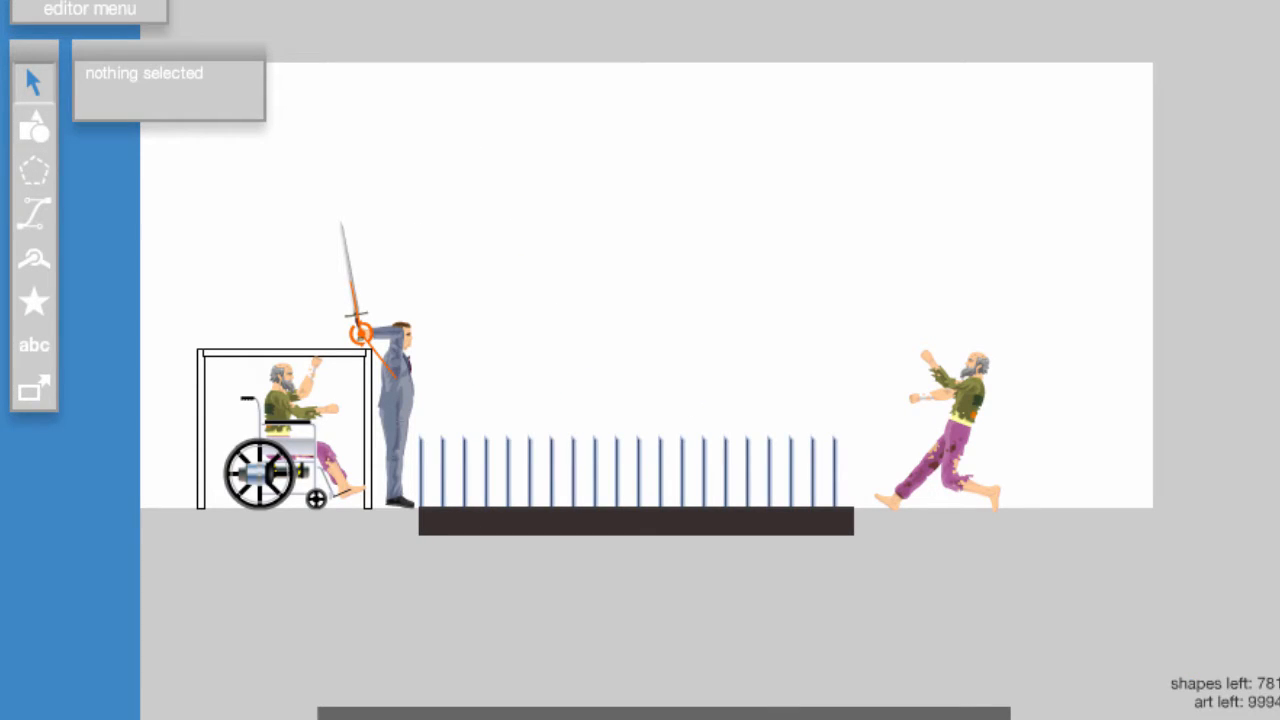
mouse_move(32, 340)
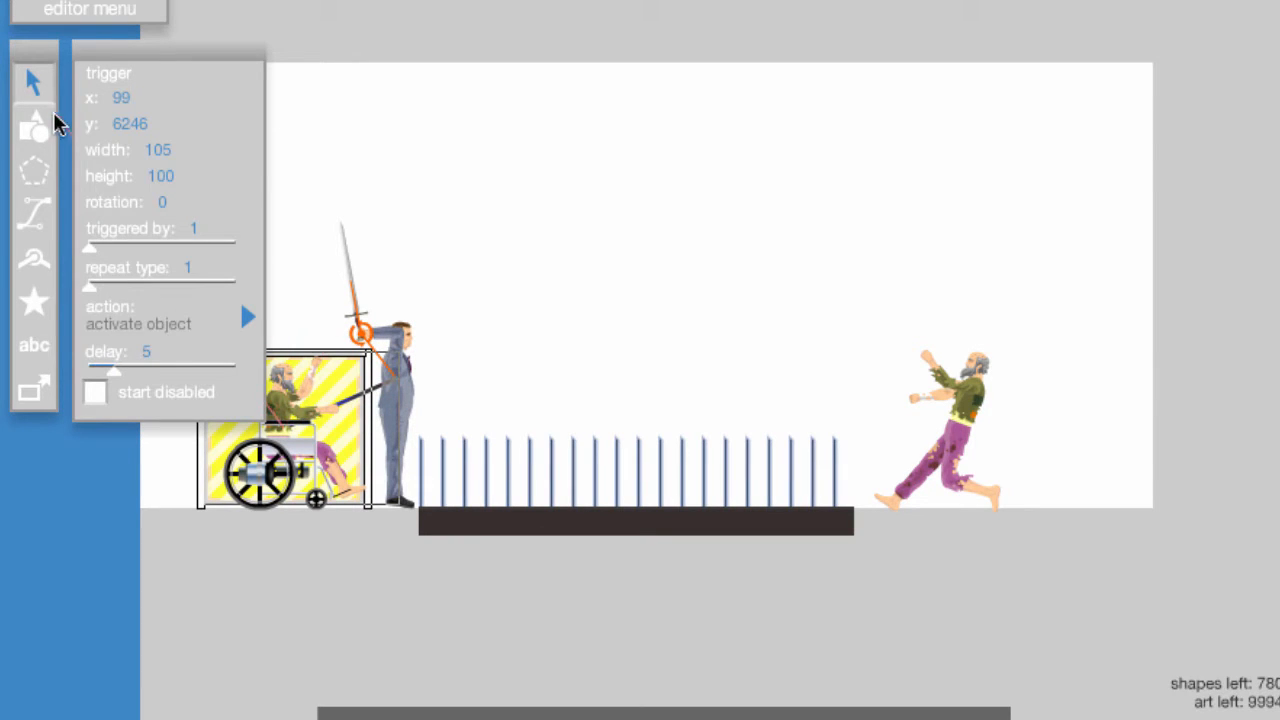
Make trigger 10 apply an impulse of 6 across and -6 up to the sword-wielding man
click(248, 316)
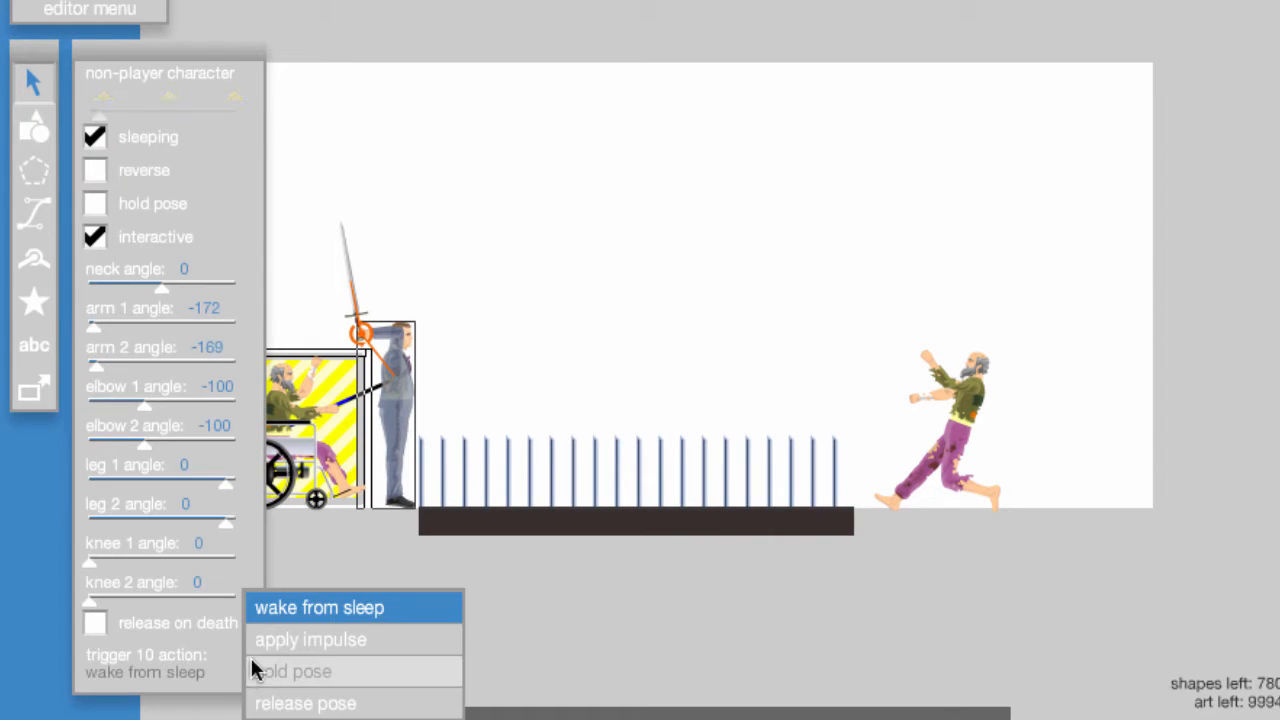
click(312, 640)
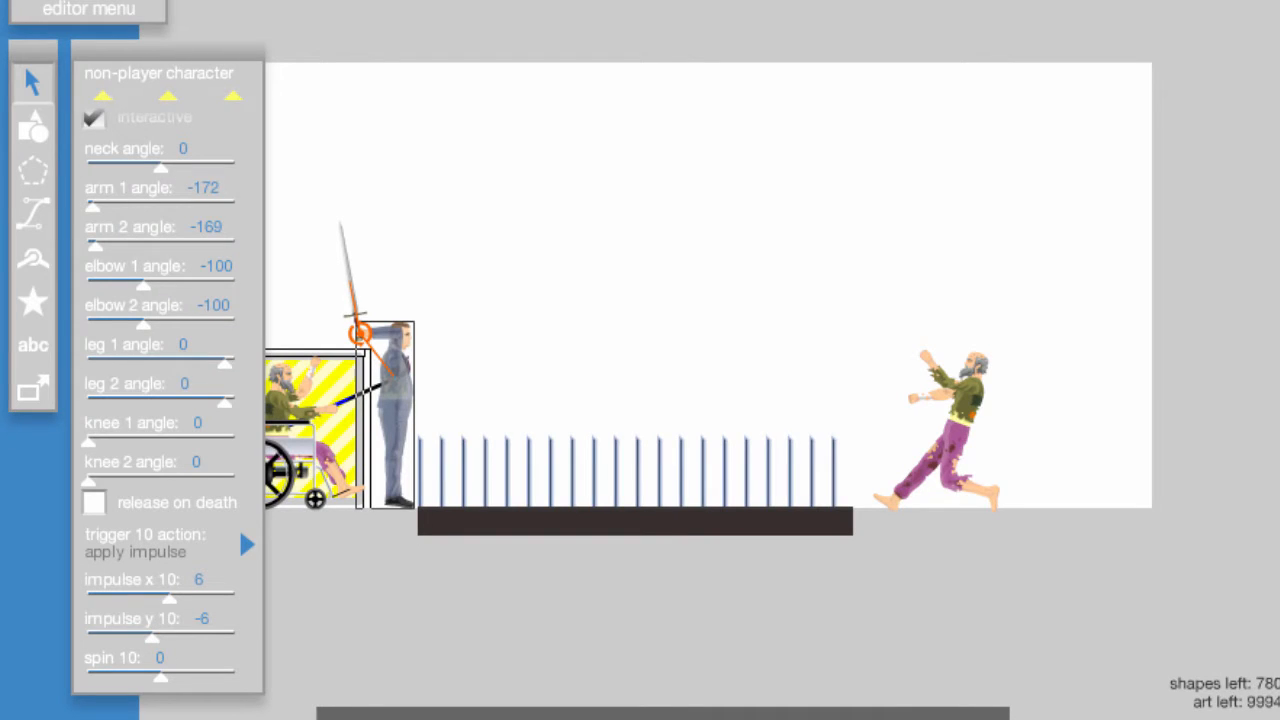
mouse_move(518, 400)
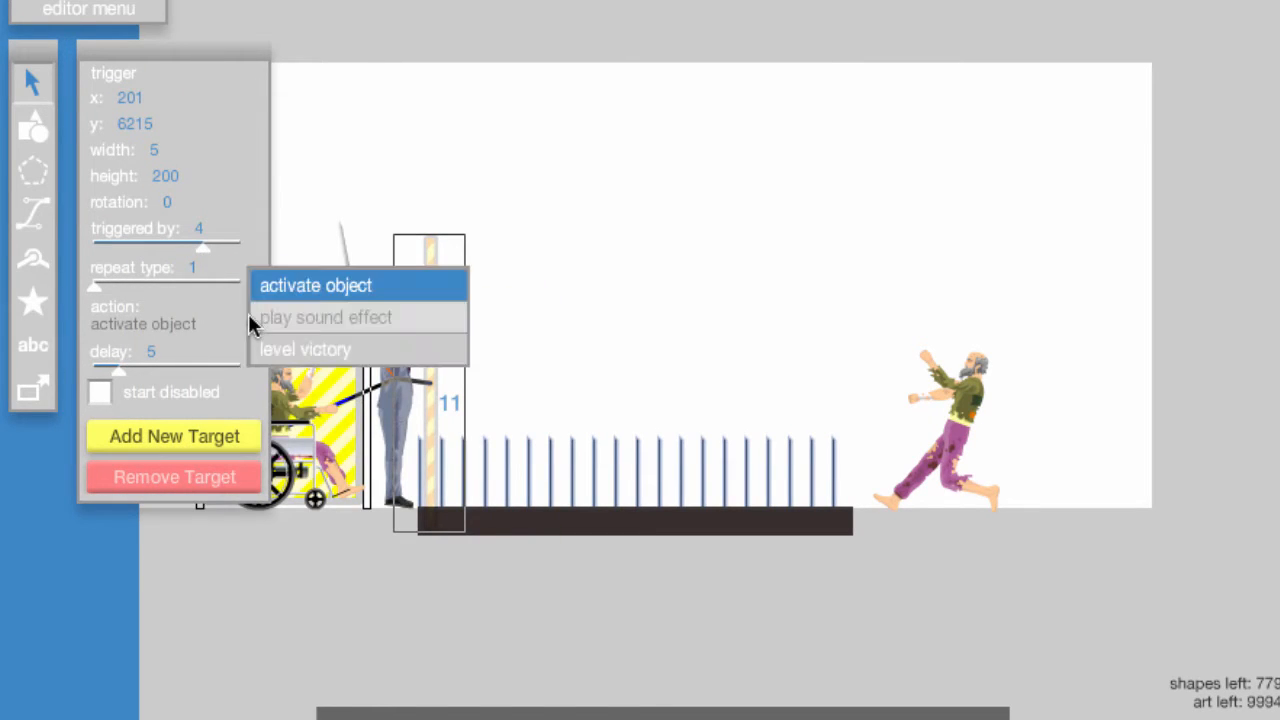
Set trigger 11 to play the long drum sound effect
click(326, 316)
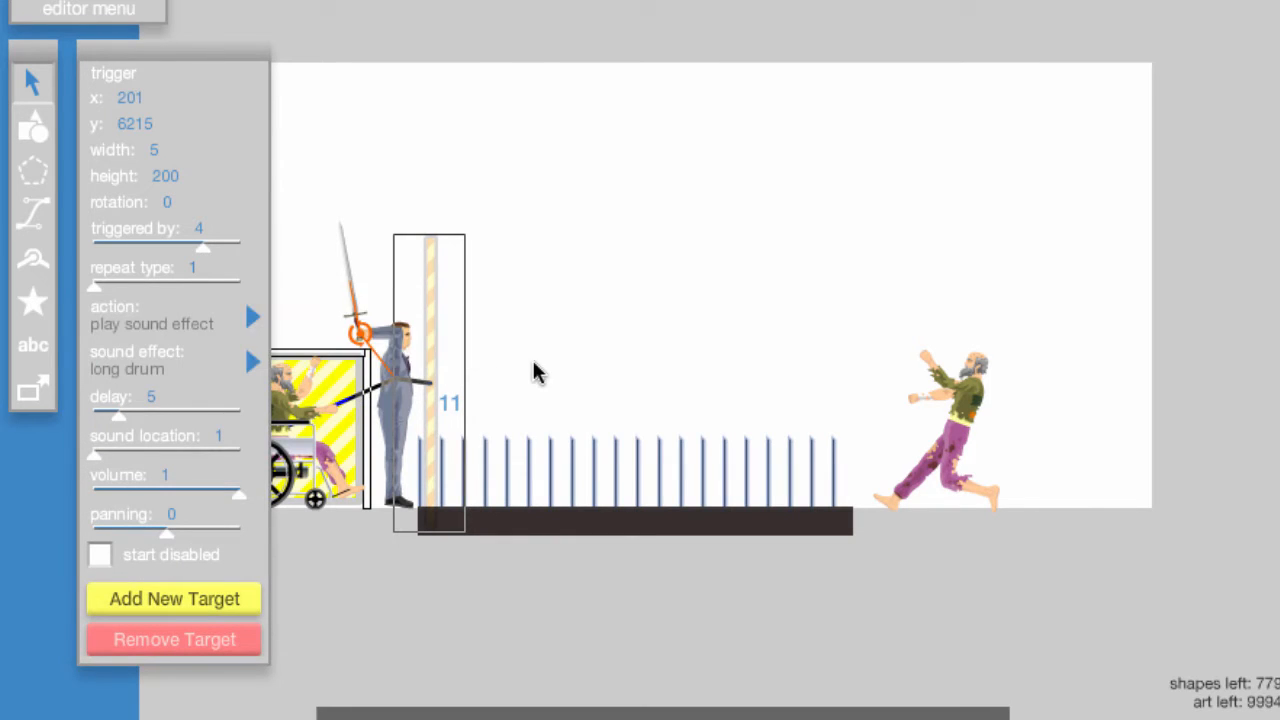
click(252, 360)
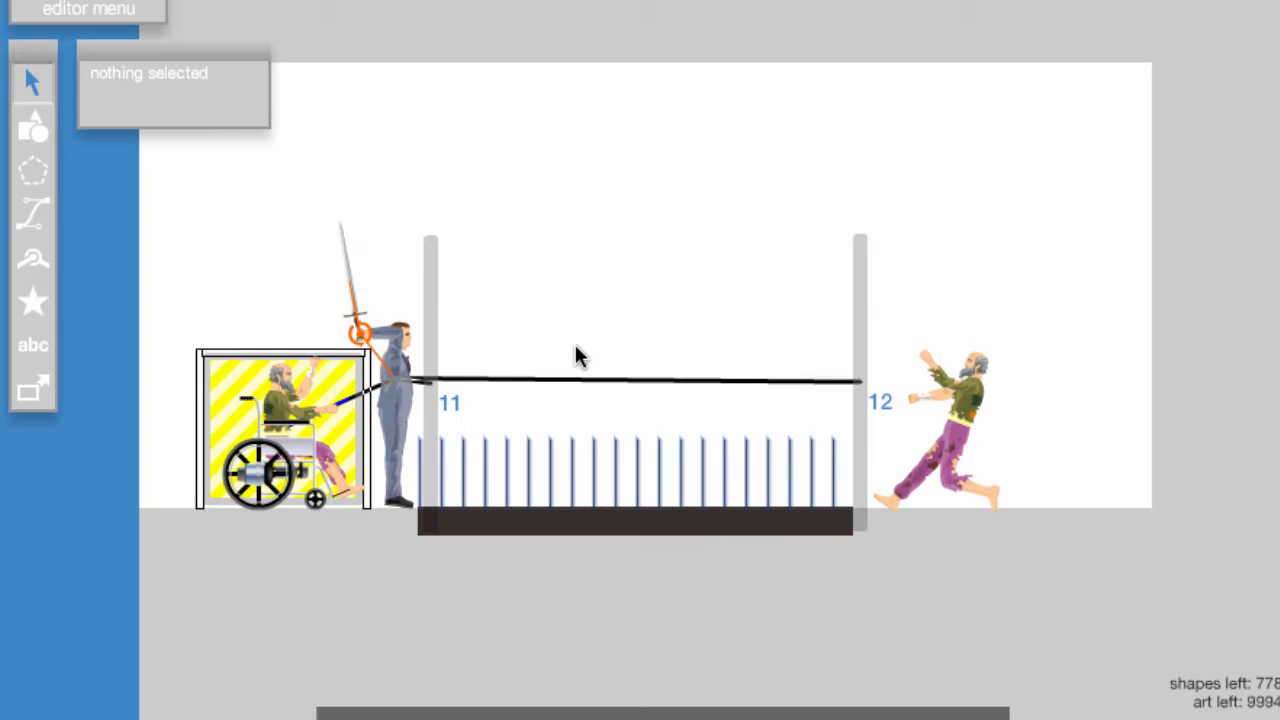
mouse_move(490, 356)
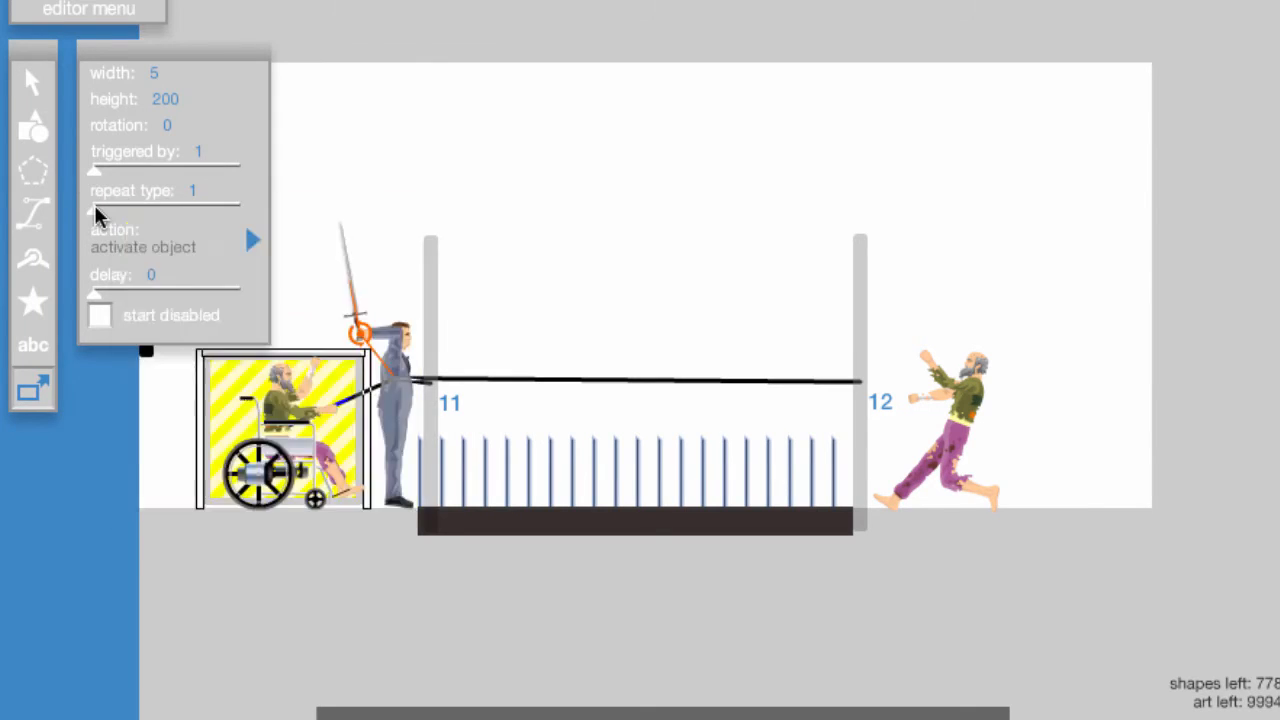
Add trigger 13 repeating long drum every 0.25 s and trigger 14 activating it
drag(96, 206, 238, 206)
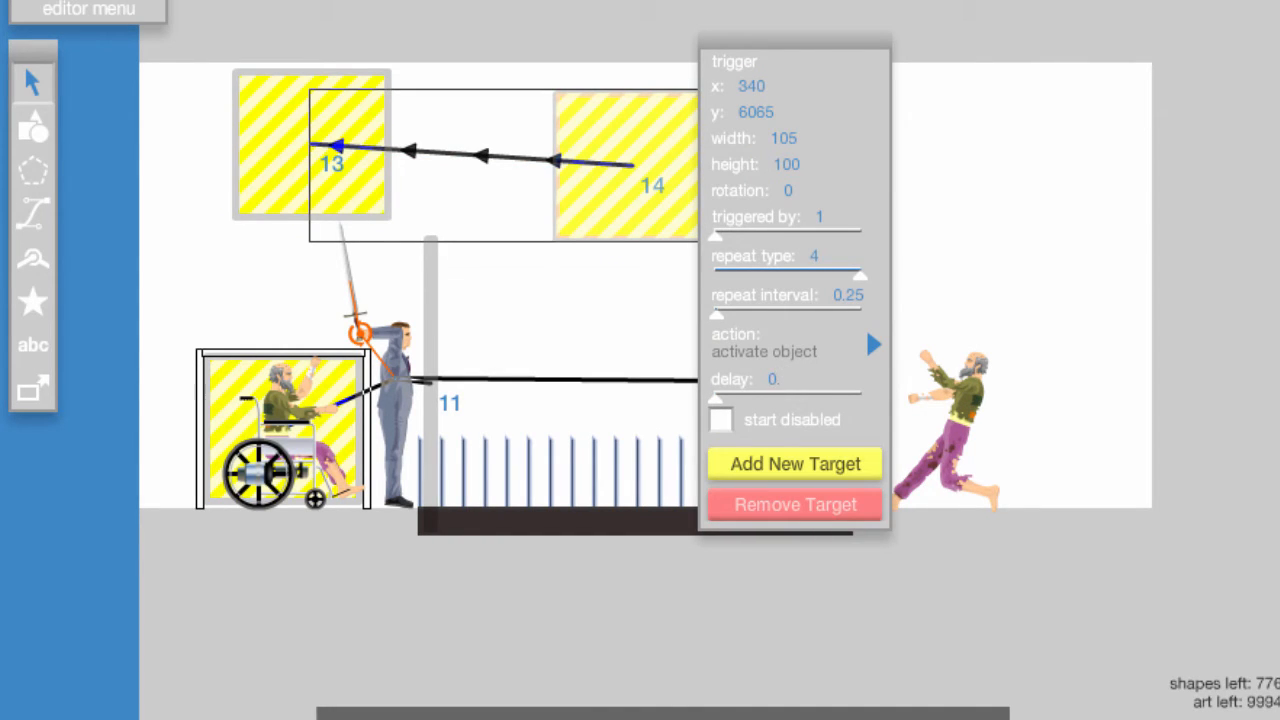
click(872, 344)
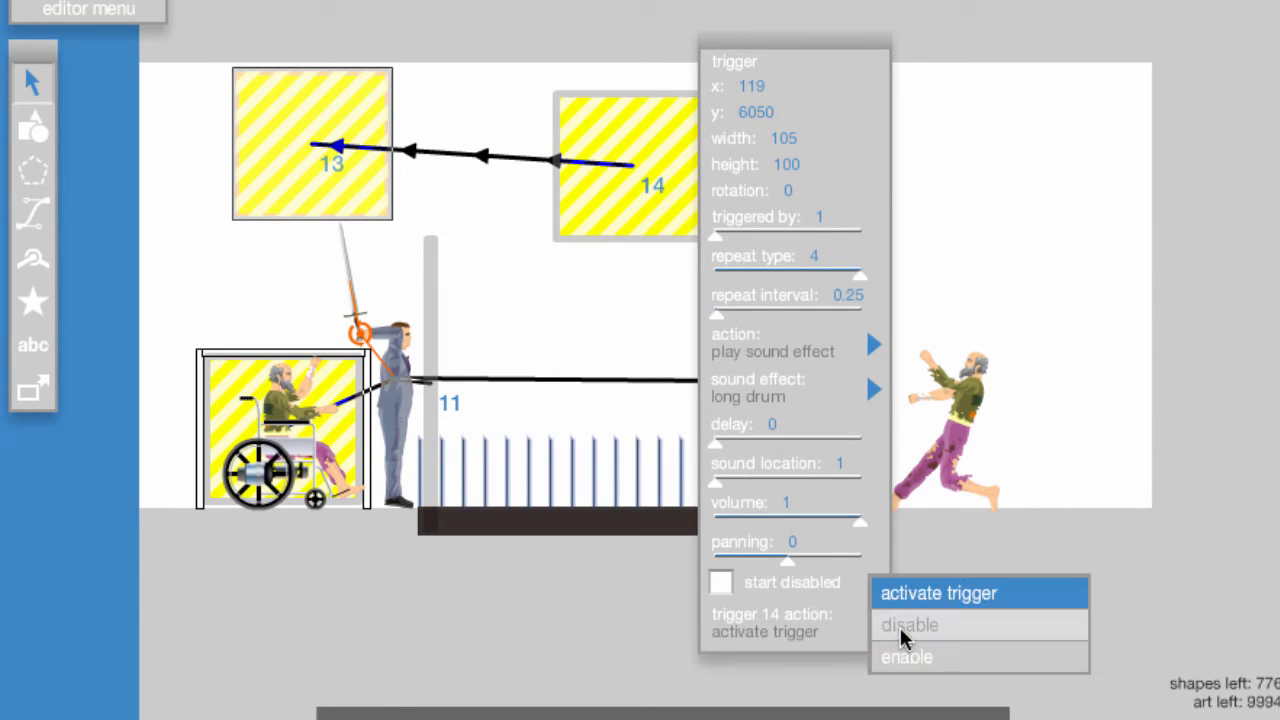
click(908, 624)
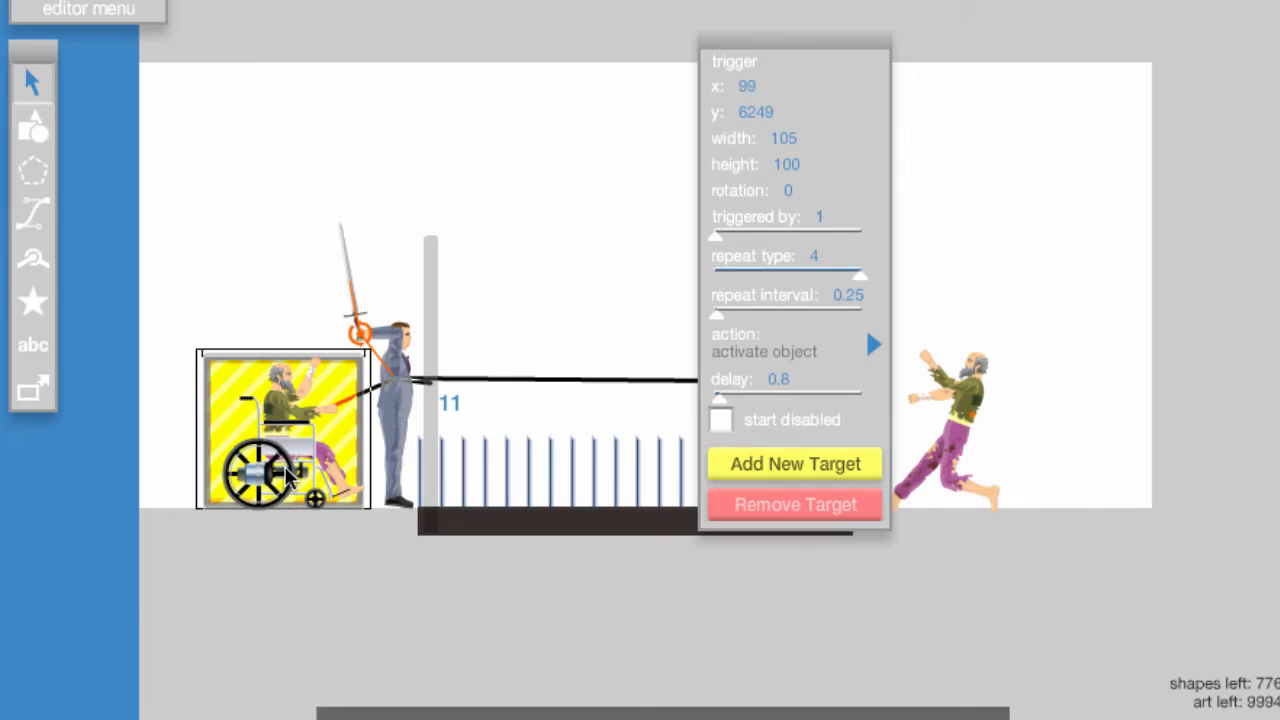
mouse_move(280, 258)
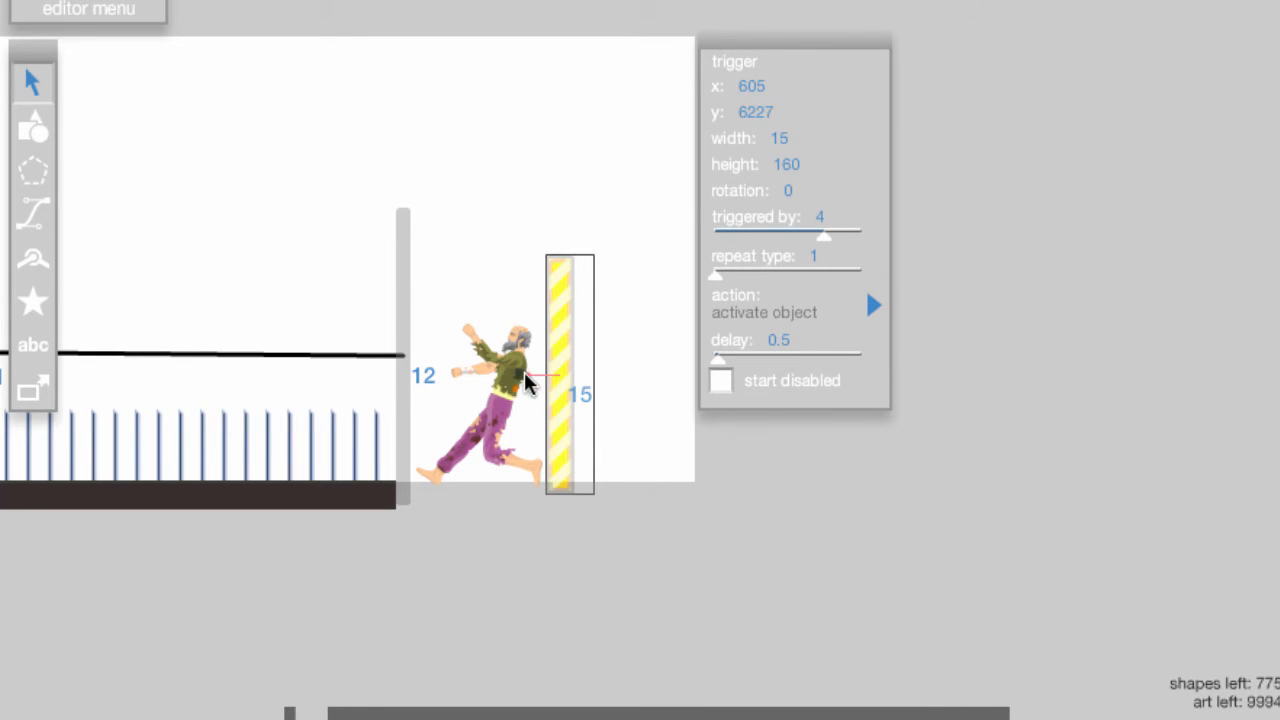
Make trigger 15 apply an upward impulse to the old man as its target
click(516, 400)
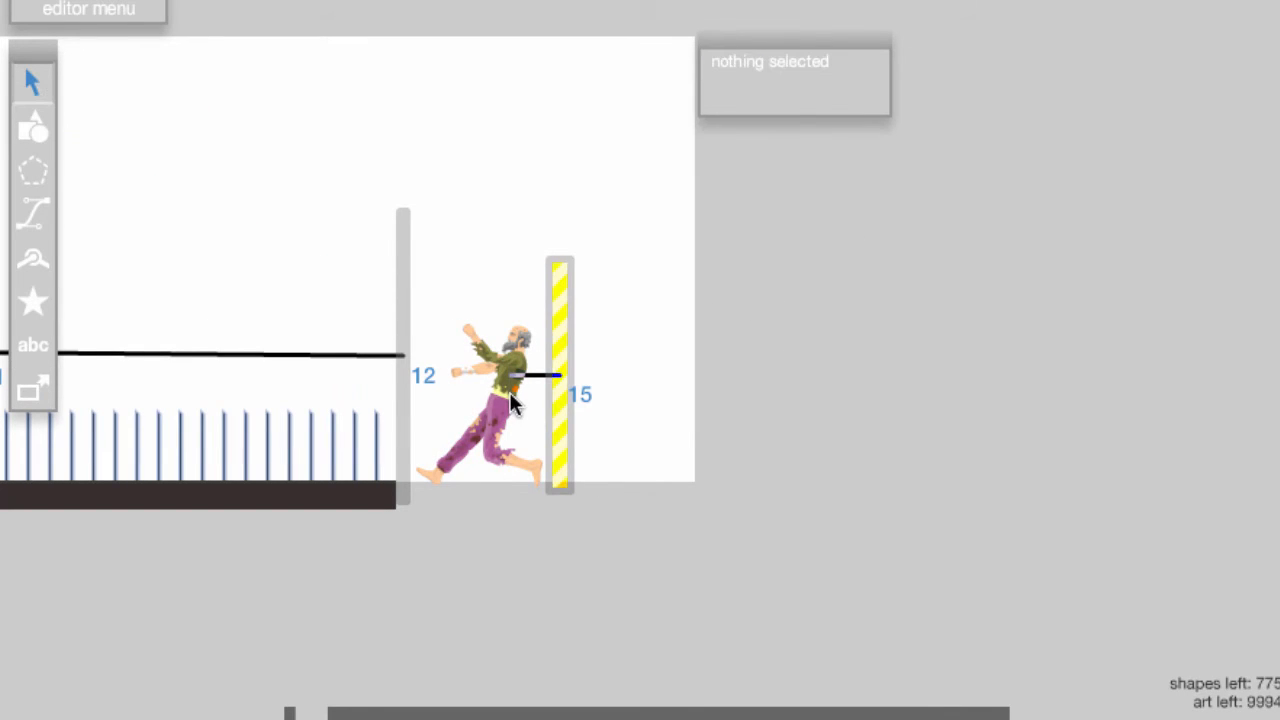
click(510, 400)
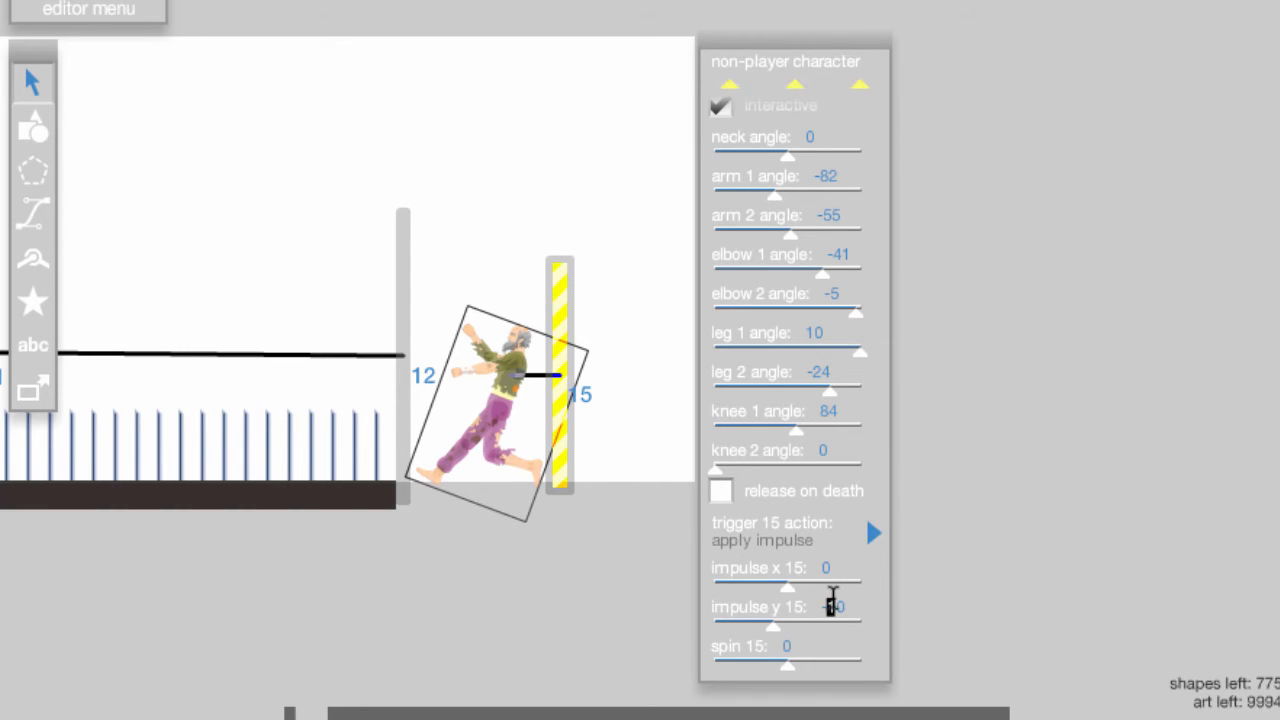
click(556, 364)
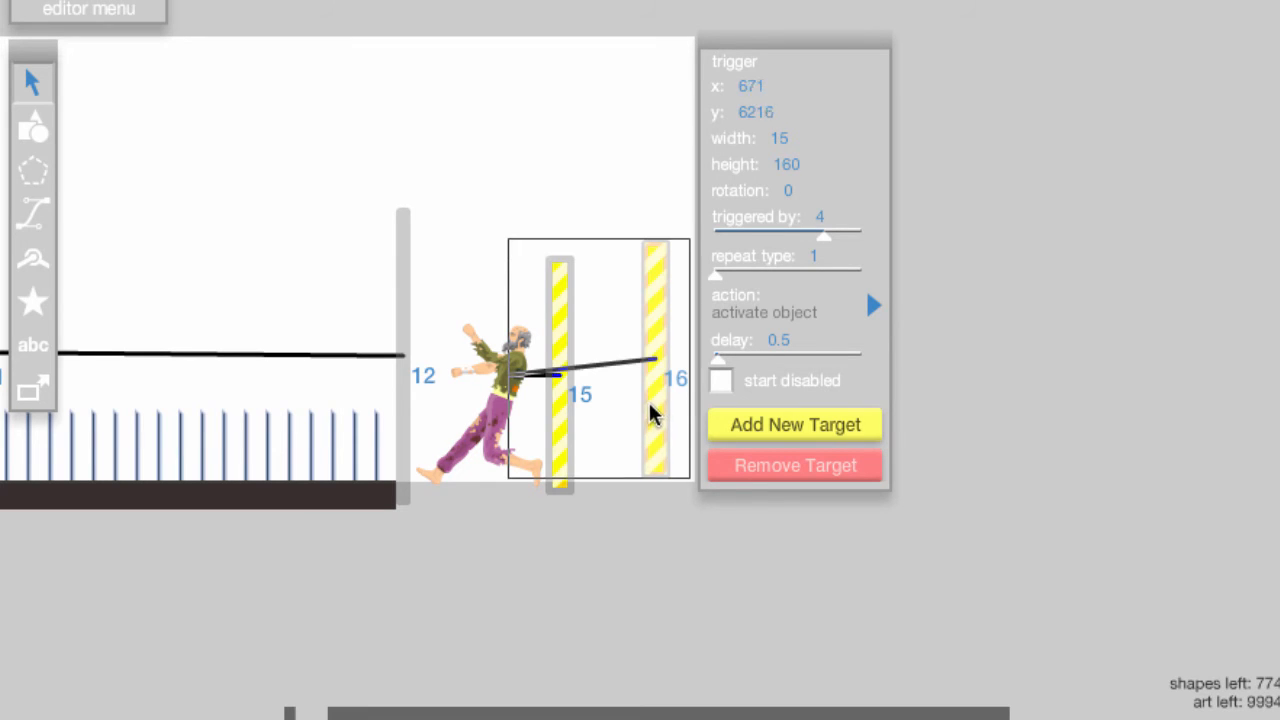
click(872, 304)
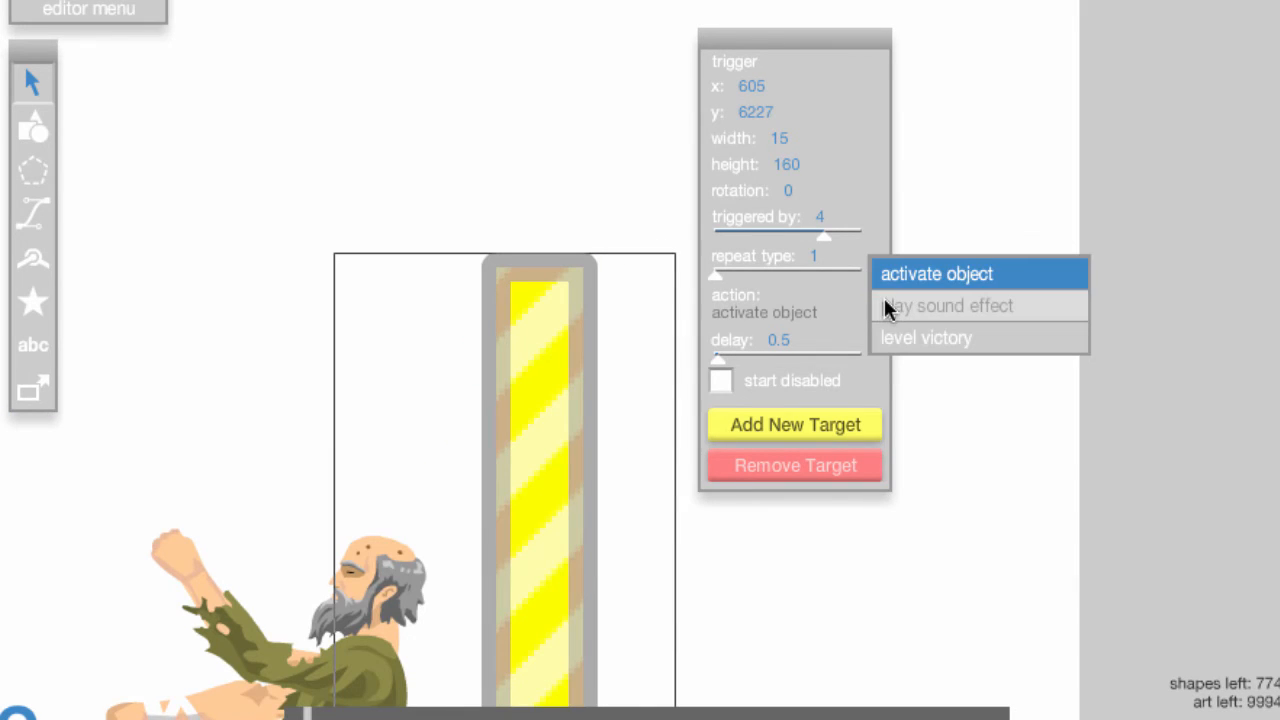
Set trigger 15's sound, add trigger 17 above the cage activating trigger 18 with level victory
click(950, 306)
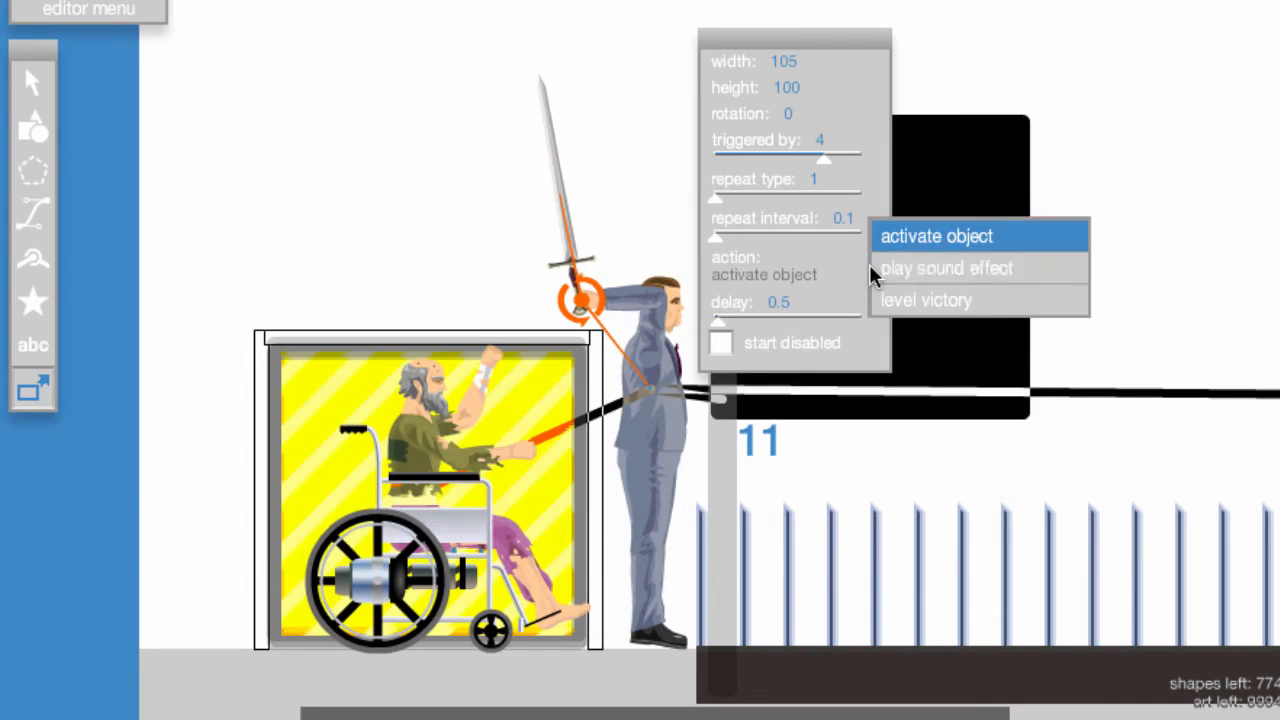
click(928, 300)
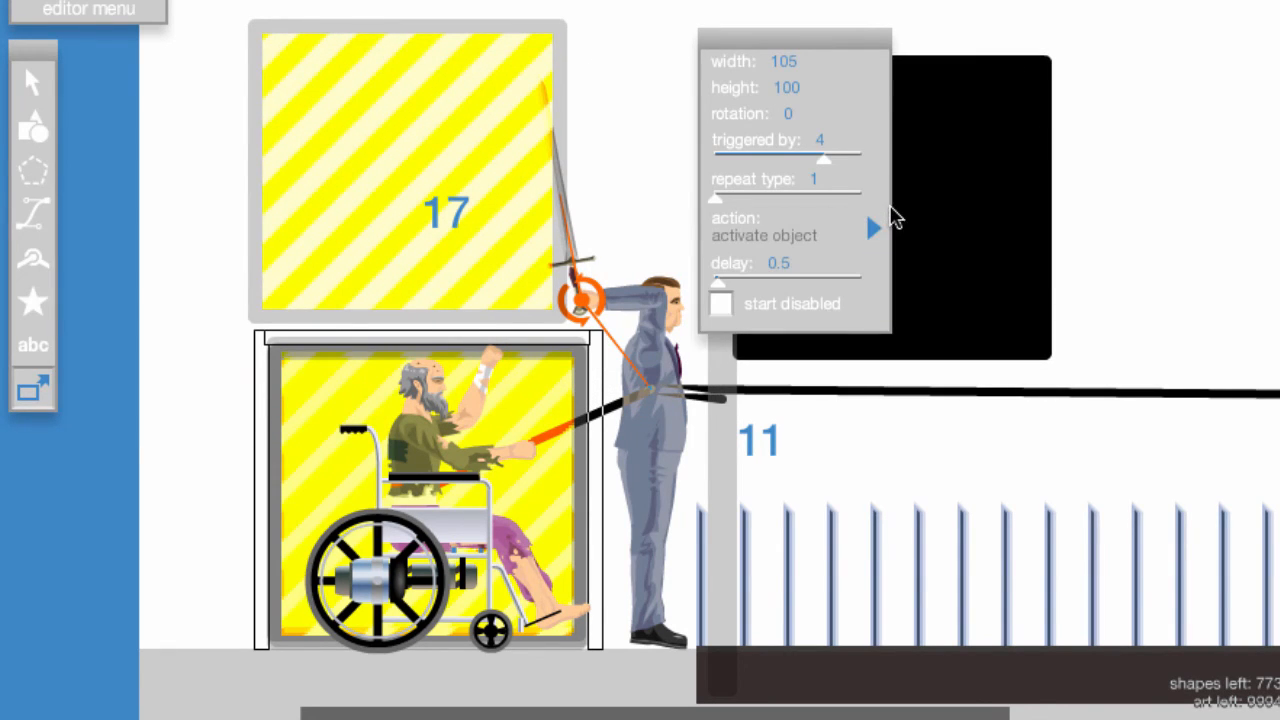
click(790, 264)
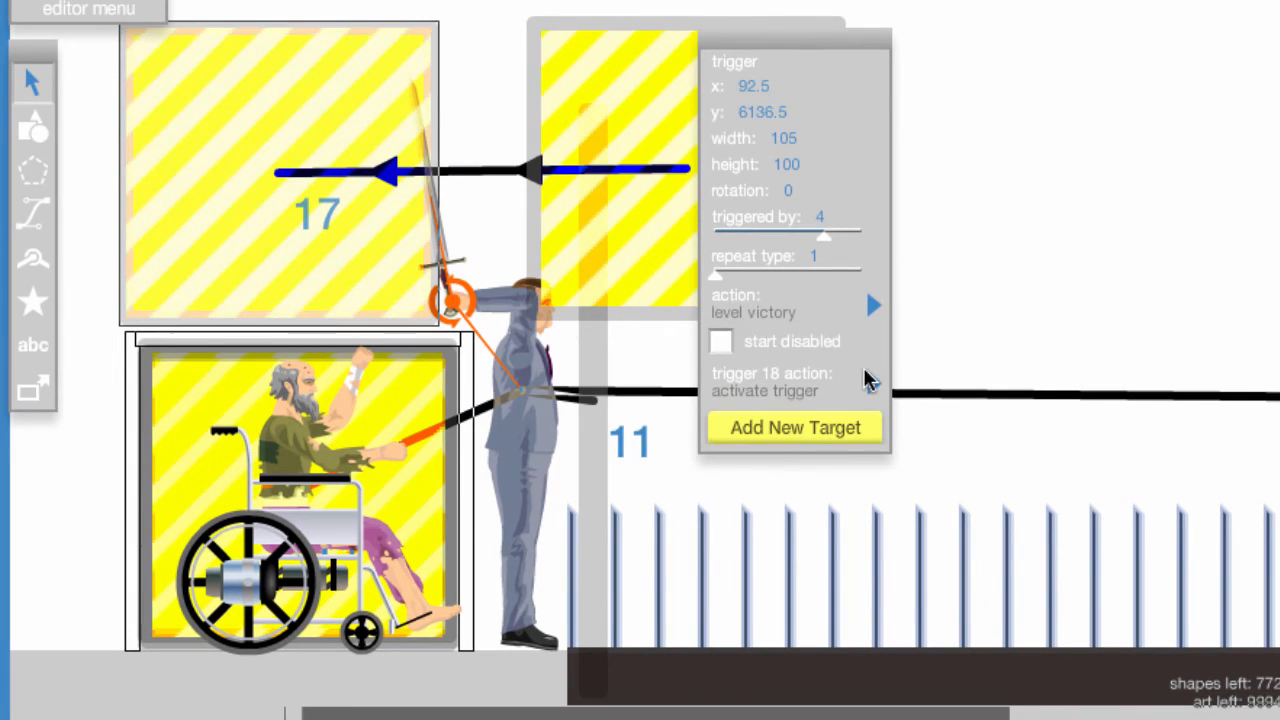
mouse_move(868, 390)
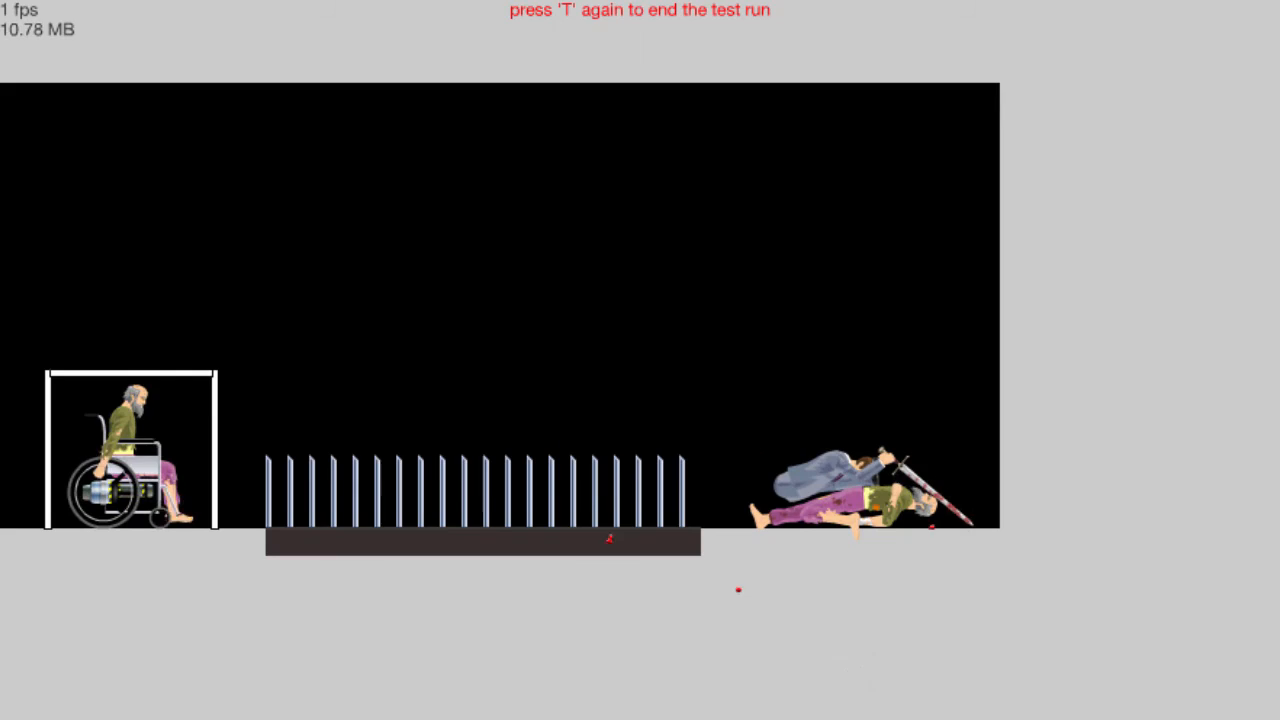
Stack trigger 16 onto trigger 15 and set Triggered By to 4, attached targets only
key(t)
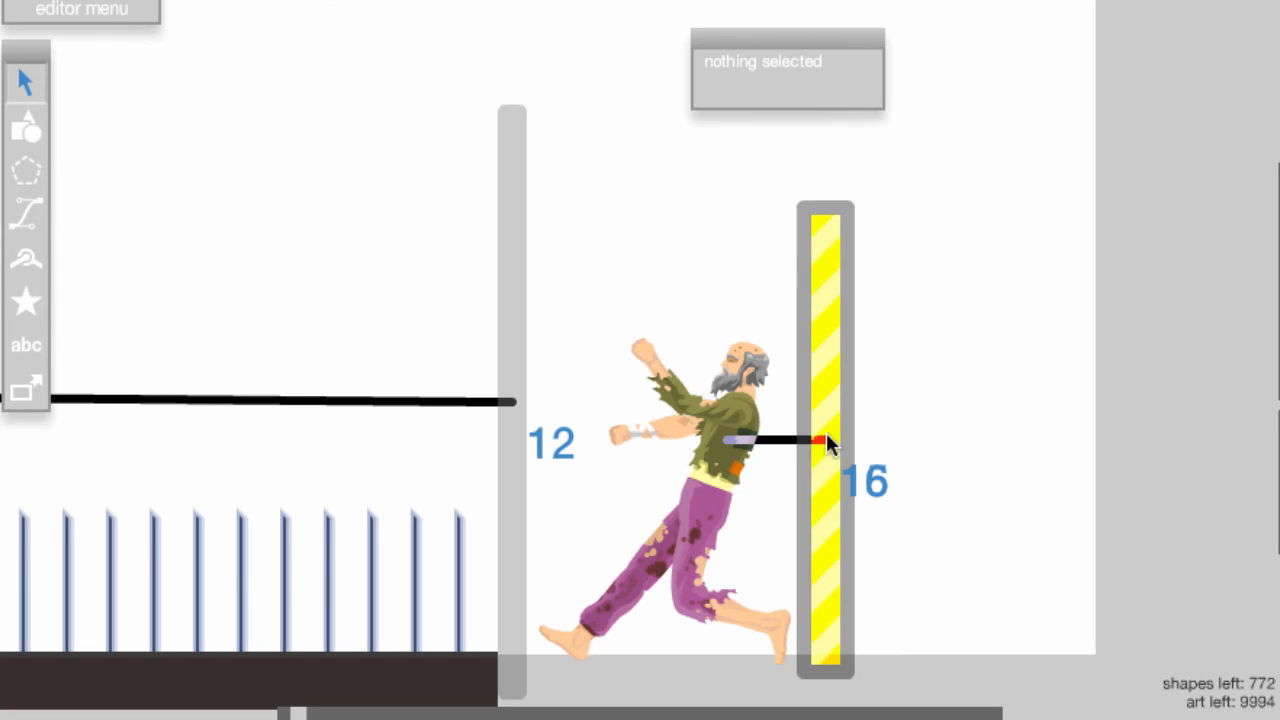
mouse_move(812, 48)
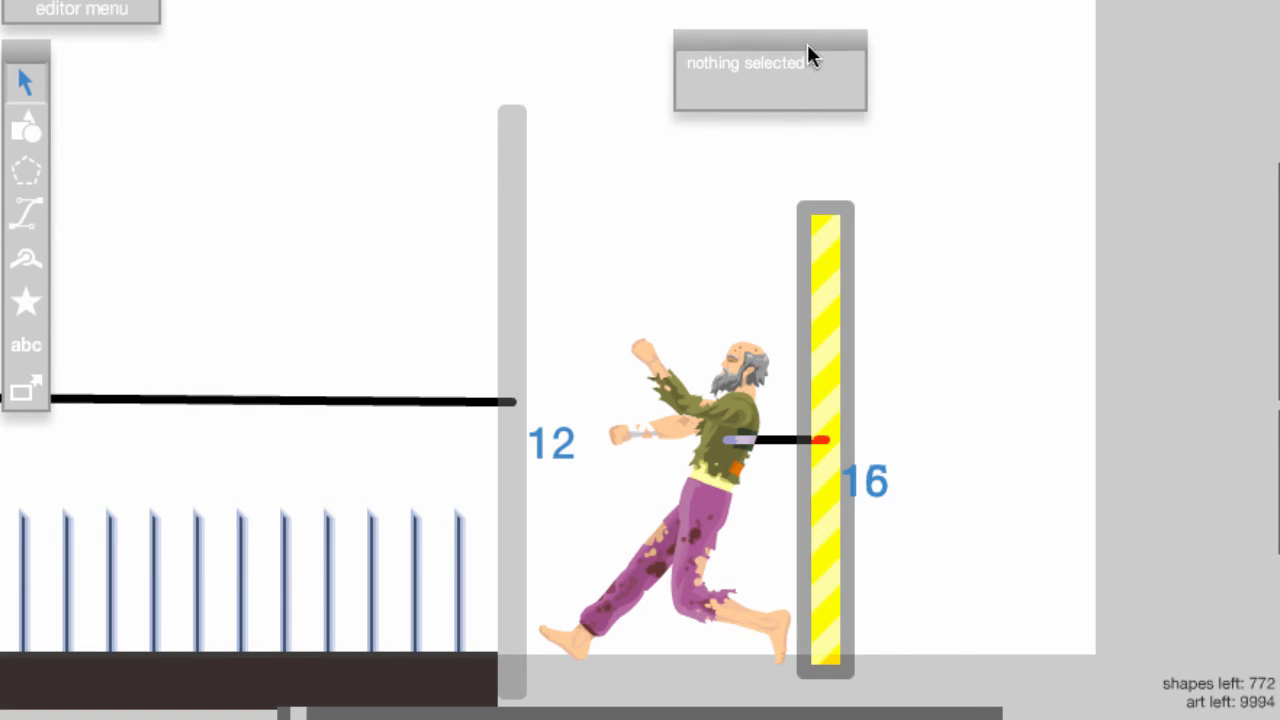
click(820, 440)
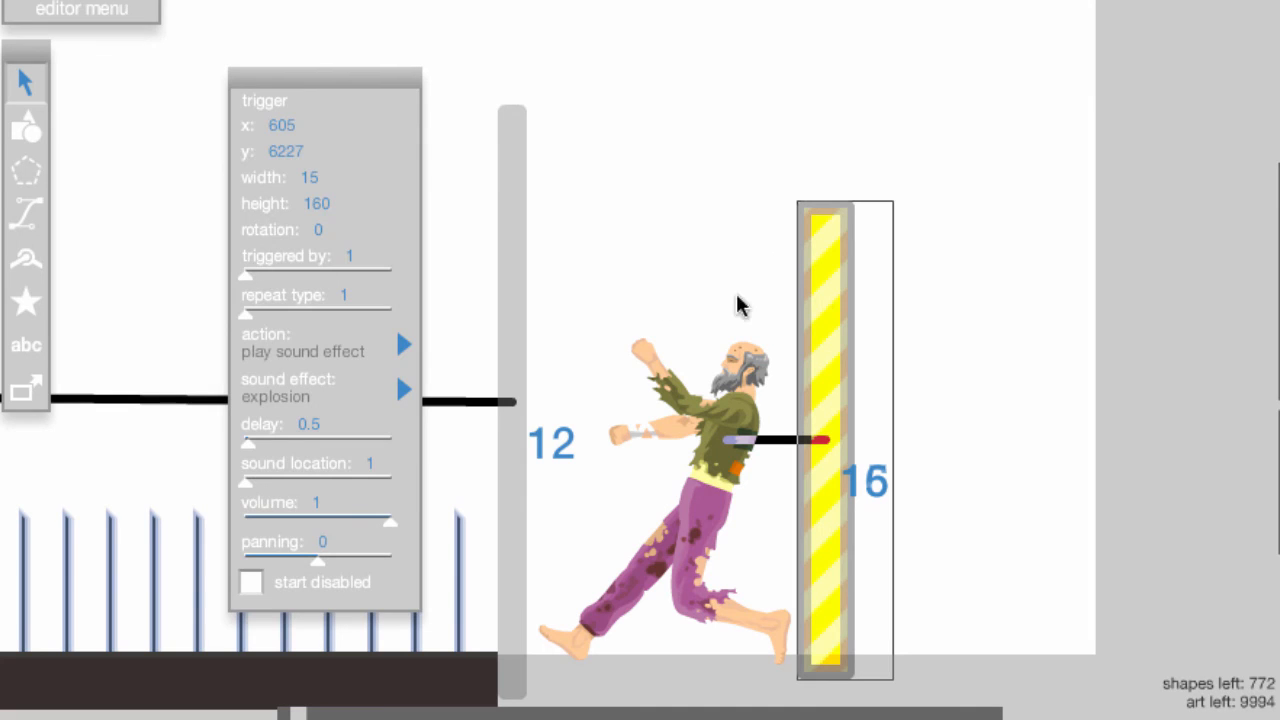
drag(248, 276, 360, 276)
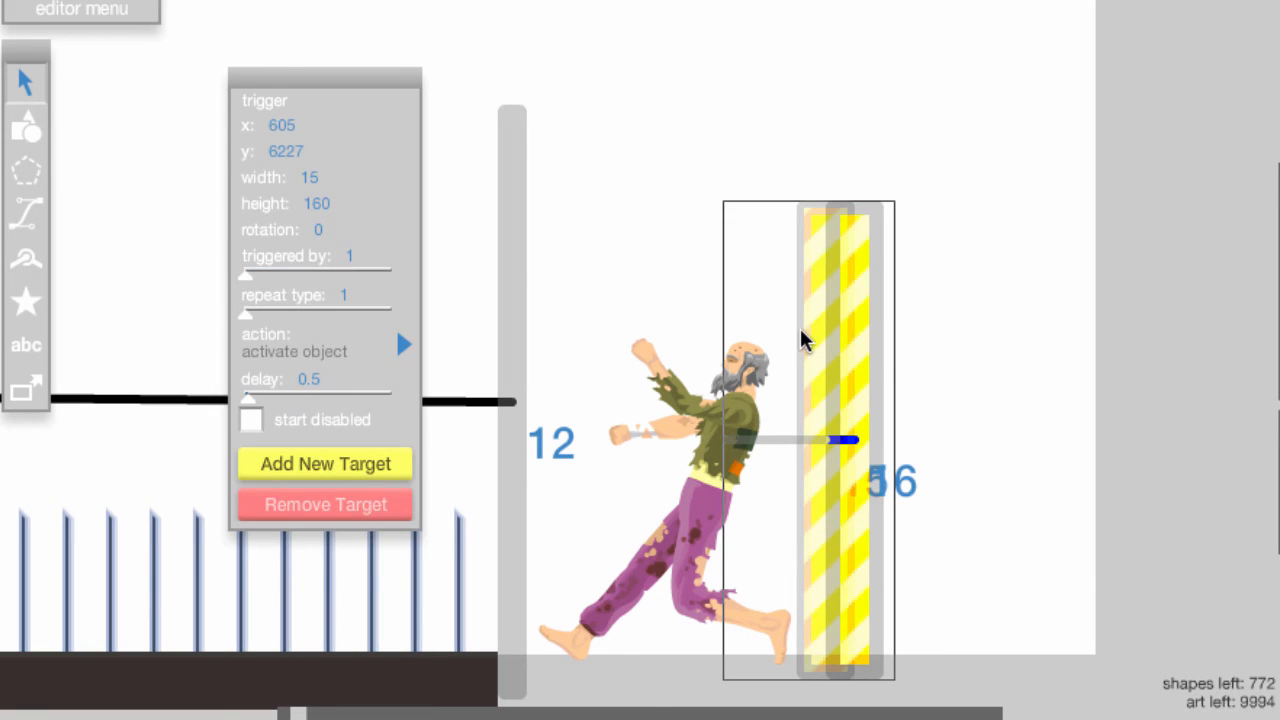
drag(248, 272, 350, 272)
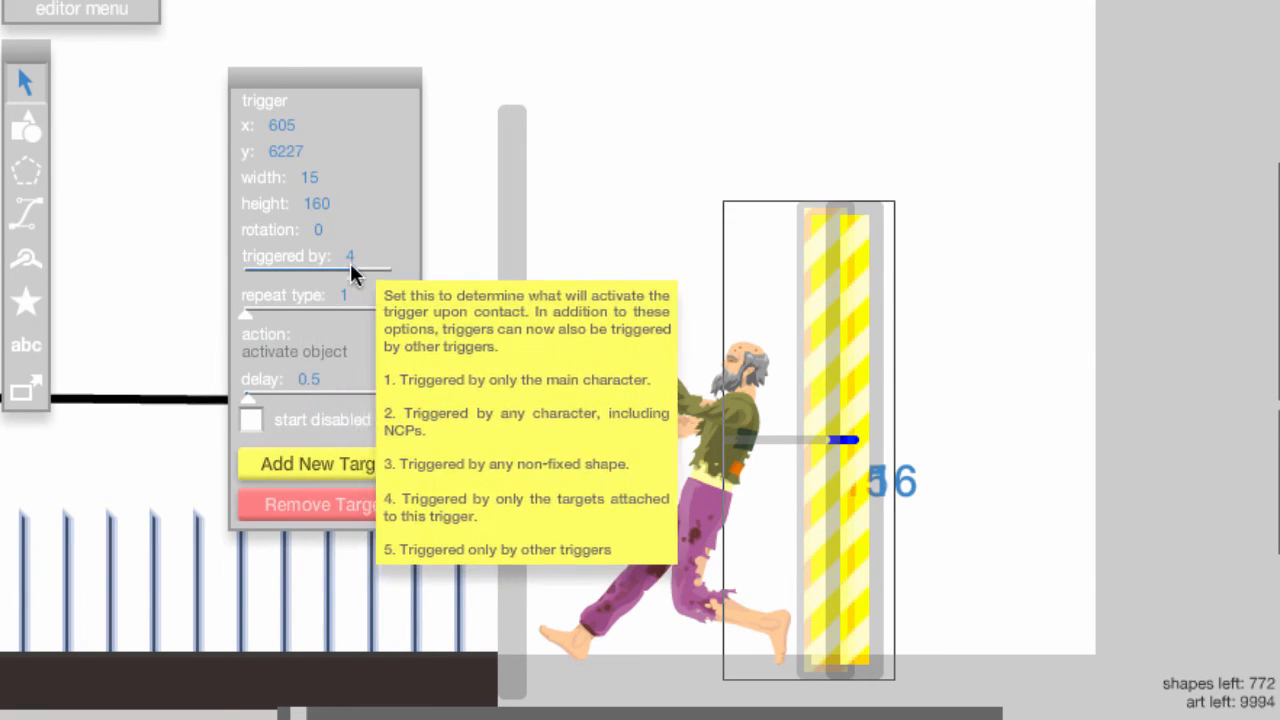